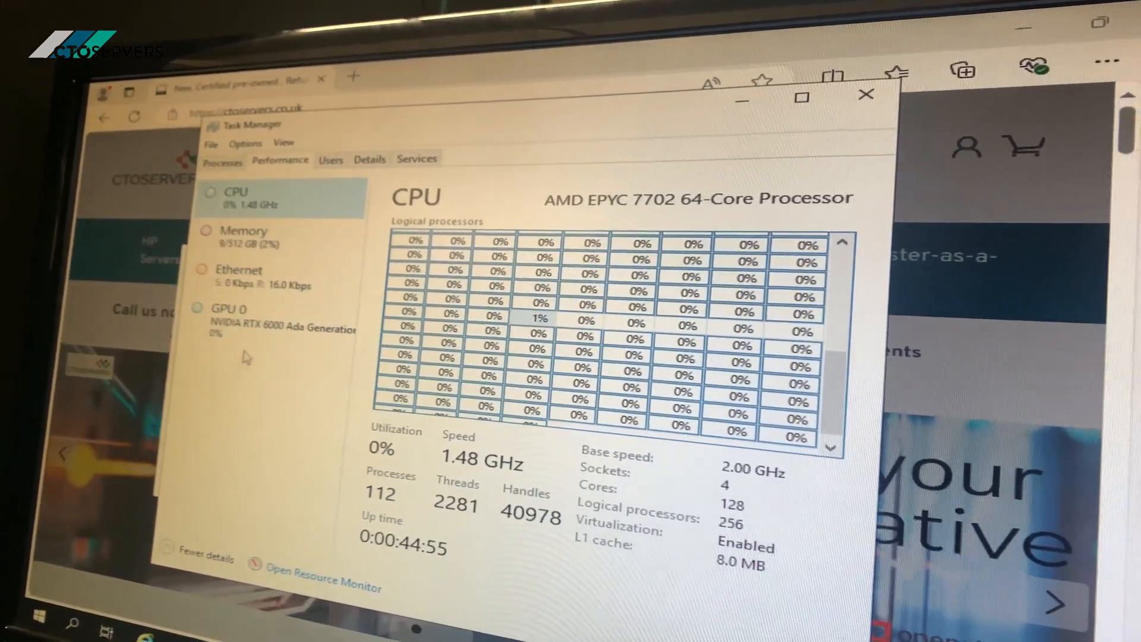
Step: View the NVIDIA RTX 6000 Ada GPU 0 performance graphs, then close Task Manager
{"action": "left_click", "coordinate": [248, 313]}
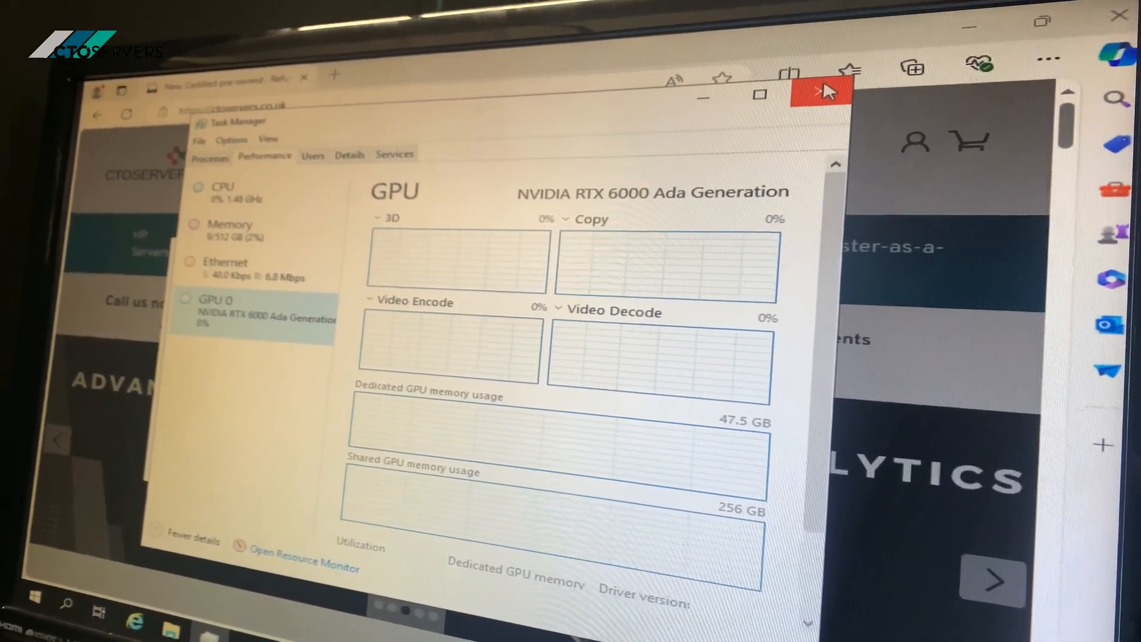
{"action": "left_click", "coordinate": [816, 91]}
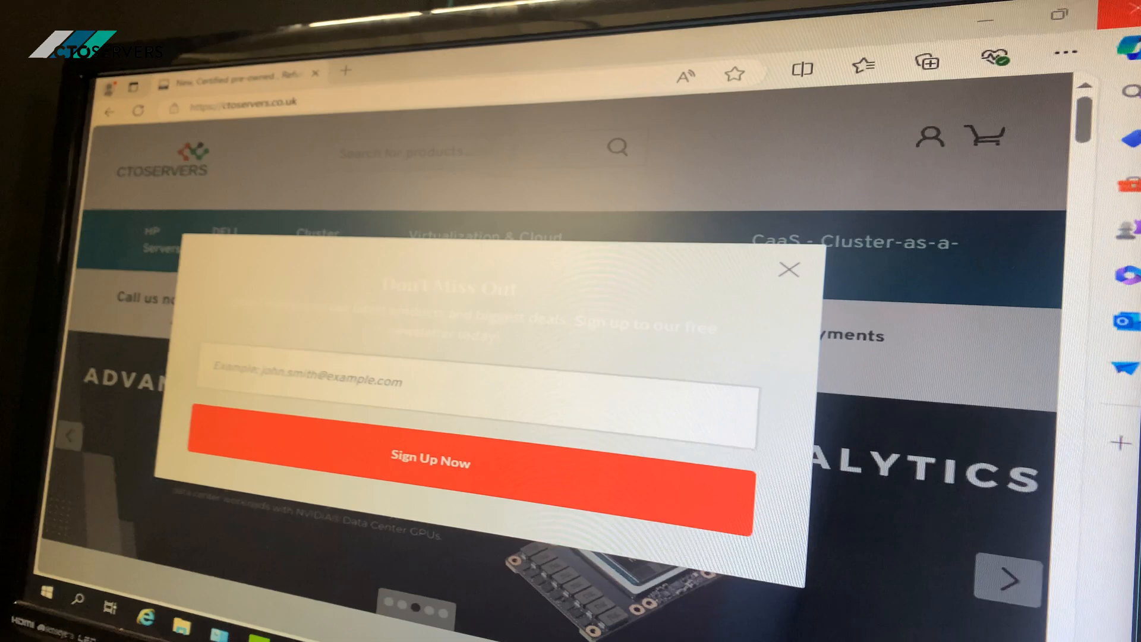